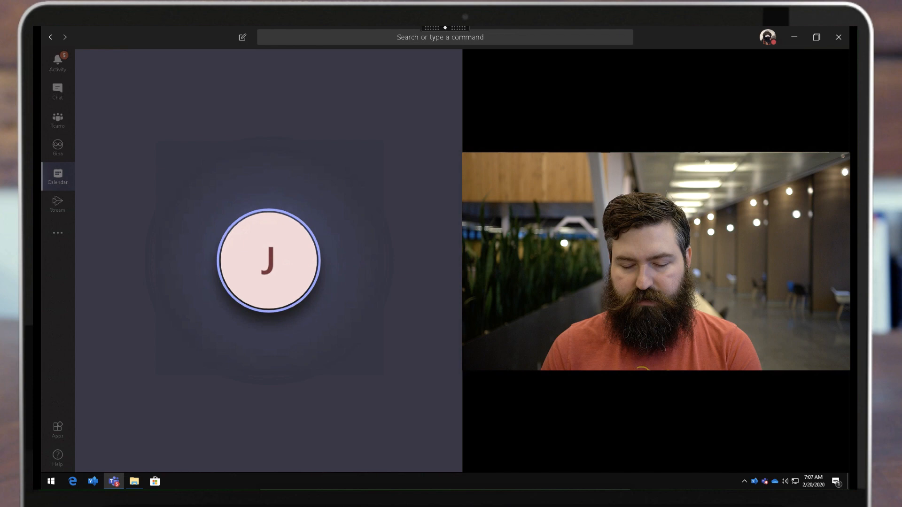
mouse_move(292, 366)
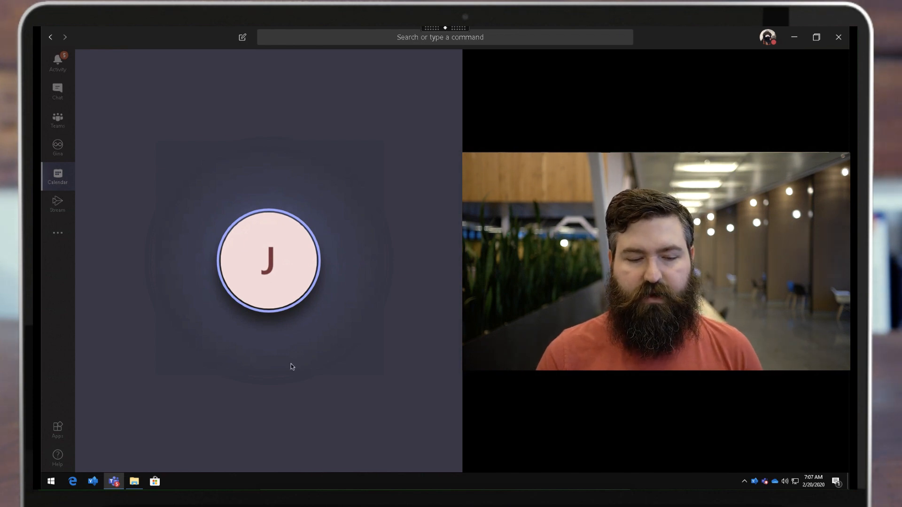
mouse_move(264, 317)
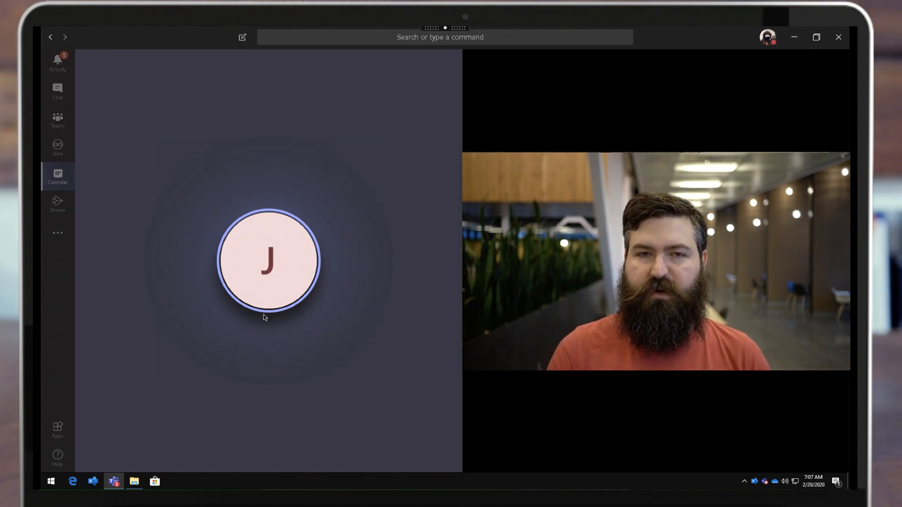
mouse_move(401, 379)
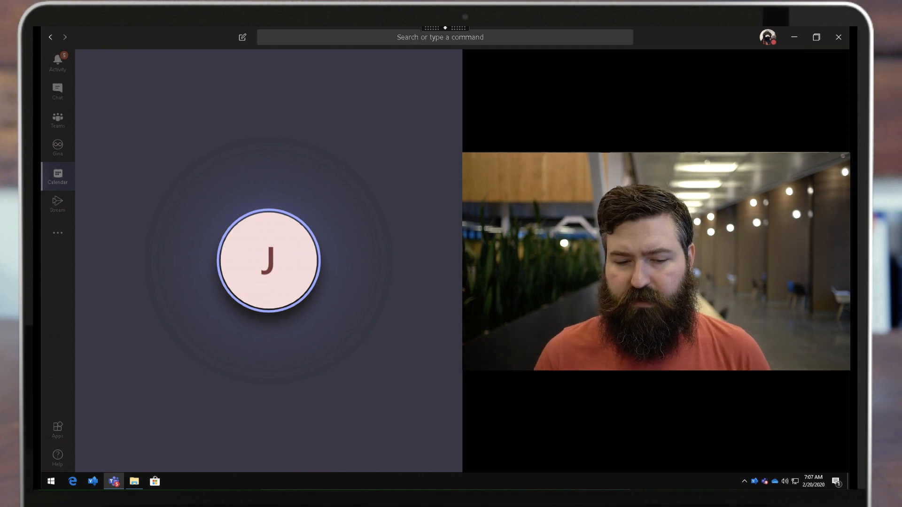
mouse_move(522, 391)
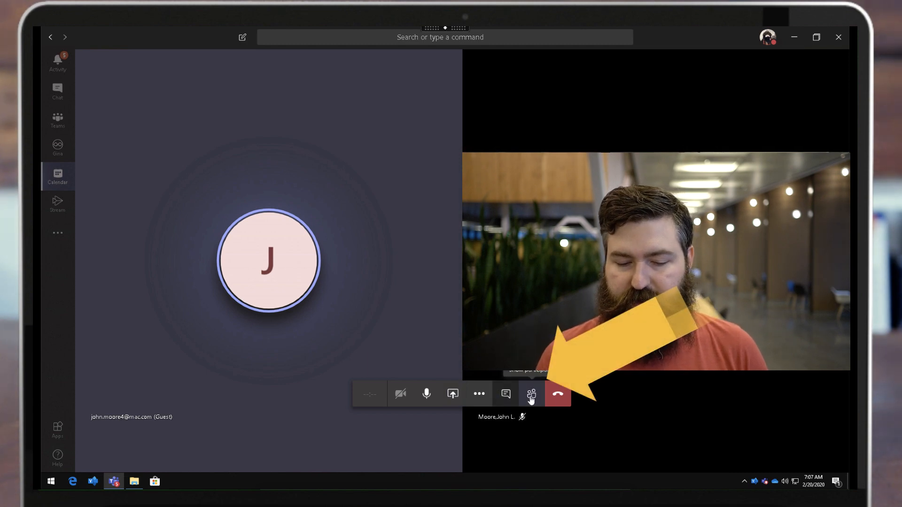
- Show the People pane listing the three meeting participants including the guest
click(530, 395)
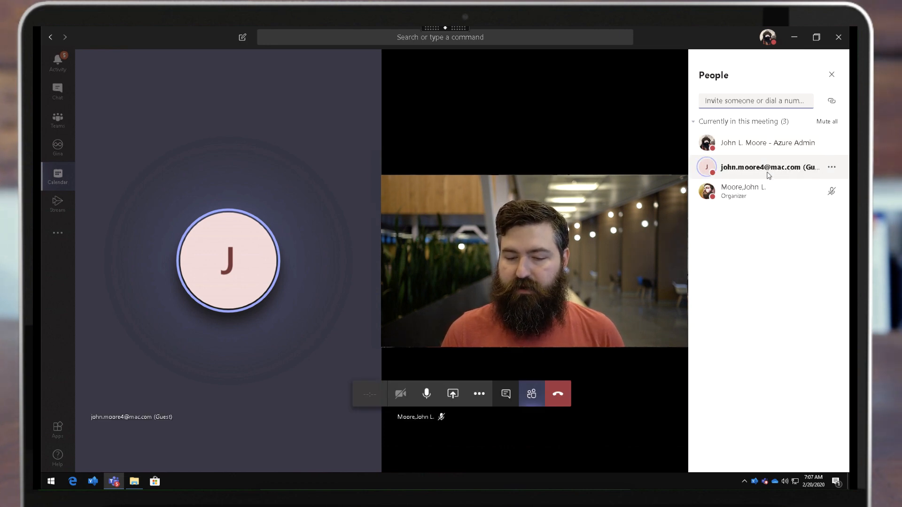
- Make the guest participant an attendee from their options menu
click(832, 167)
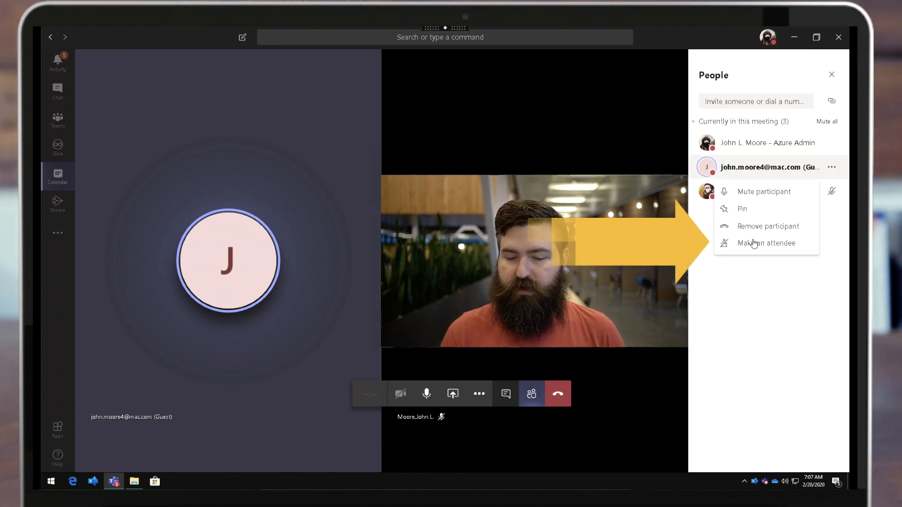
click(771, 243)
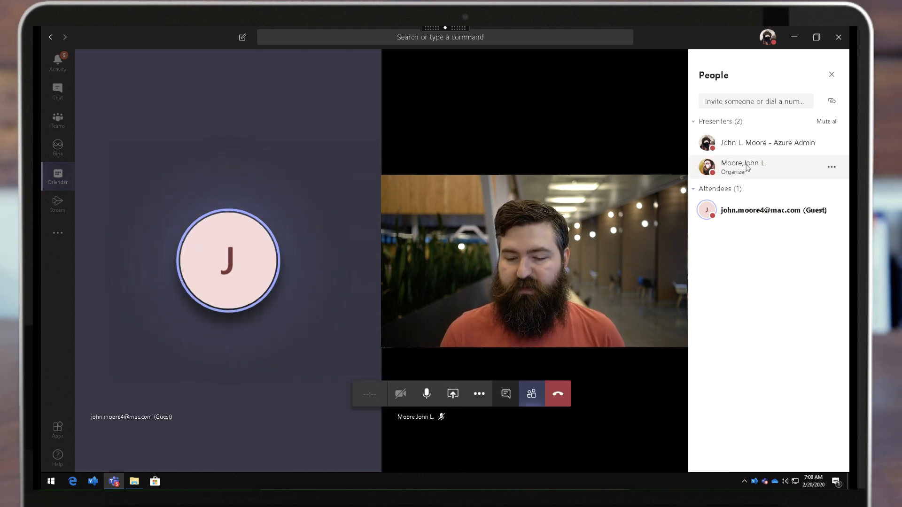
- Choose Make a presenter for the guest attendee, bringing up the role-change confirmation prompt
click(831, 167)
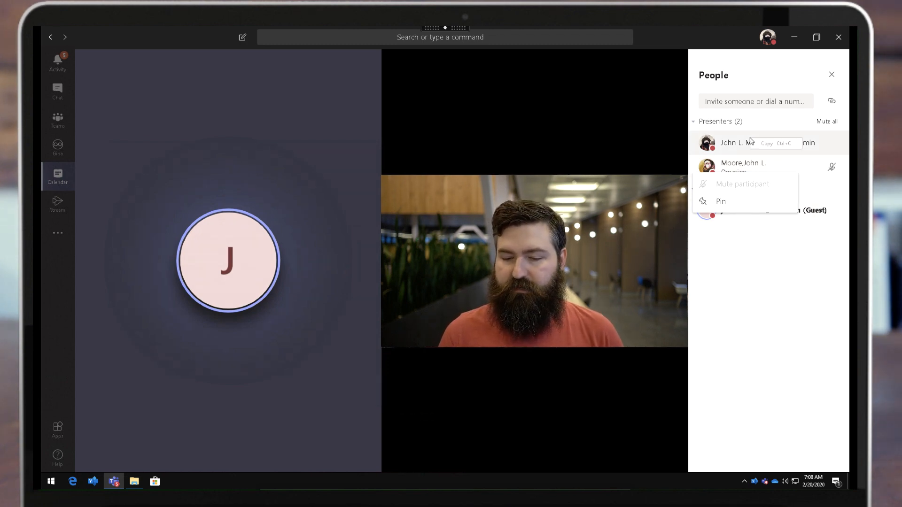
mouse_move(756, 282)
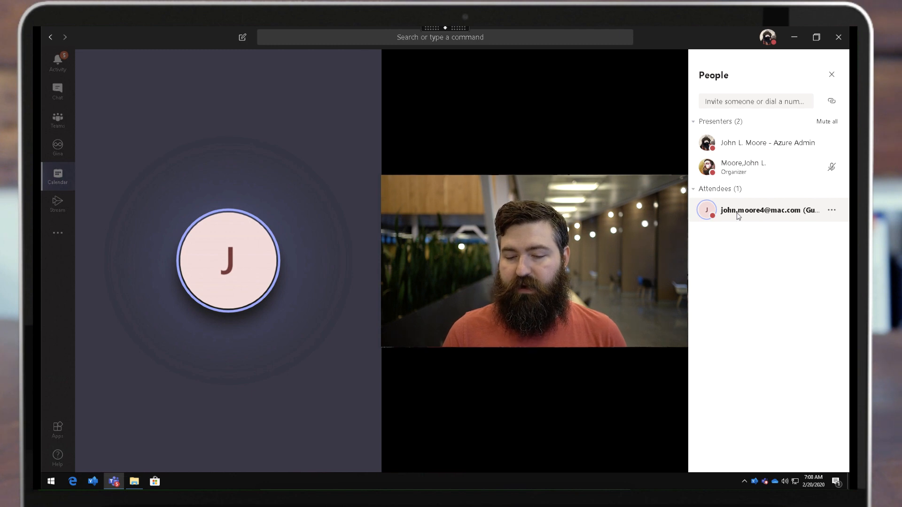
click(831, 210)
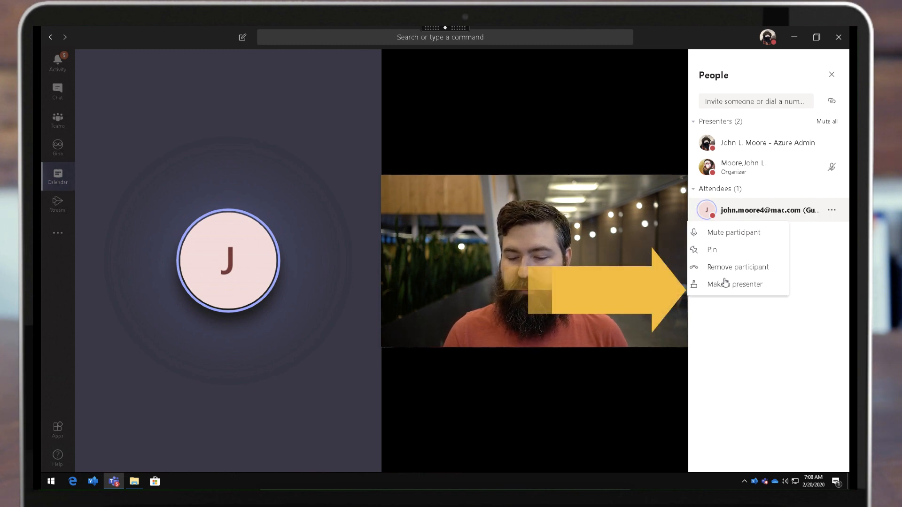
click(734, 284)
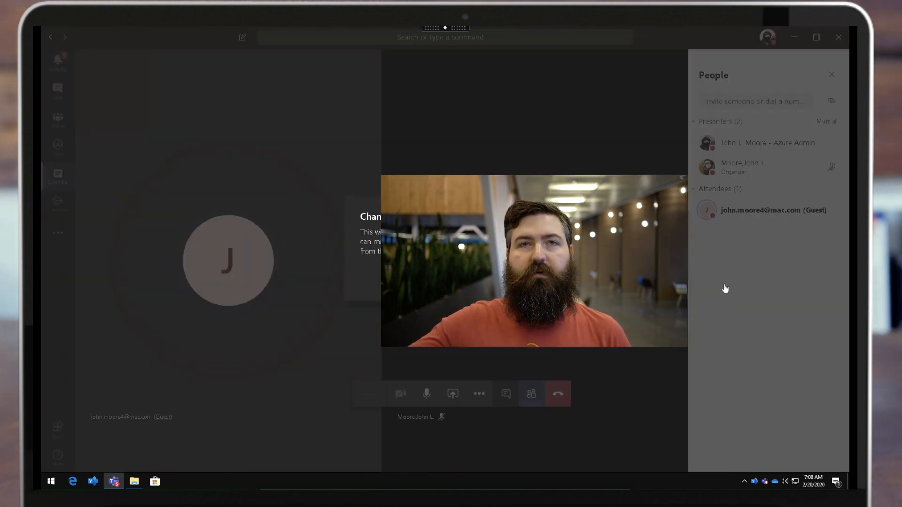